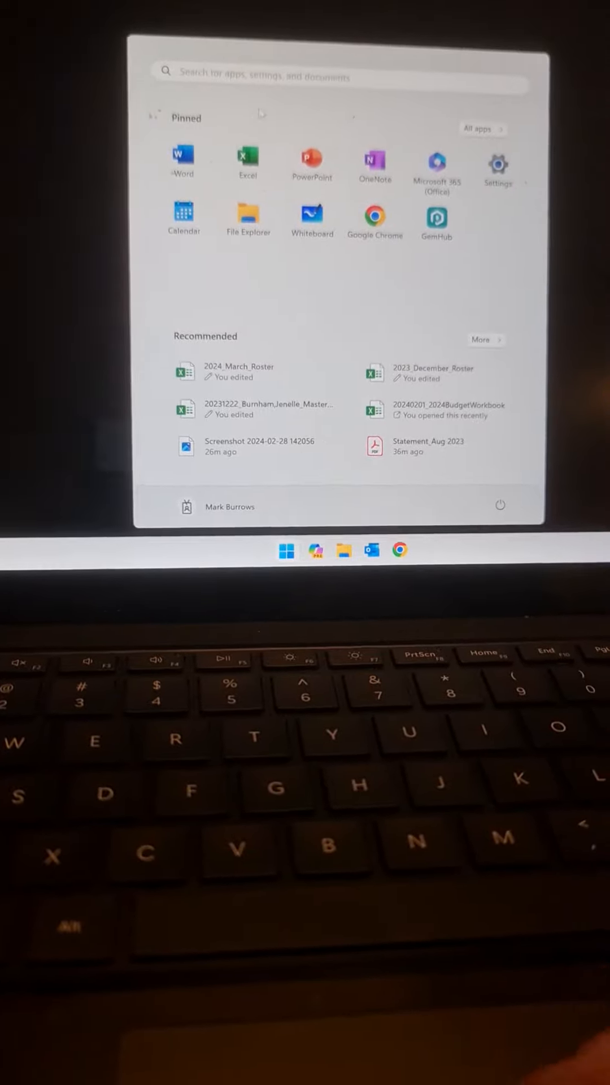
# Launch GemHub from the Windows Start menu
pyautogui.write('N')
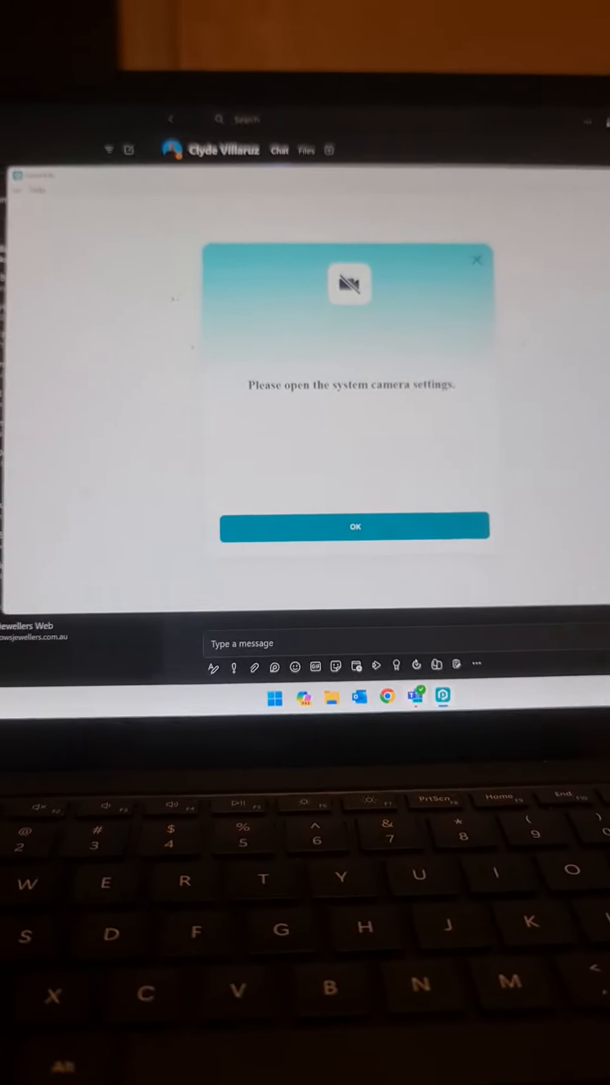
# Dismiss the camera settings notice and start connecting the turntable over Bluetooth
pyautogui.click(354, 526)
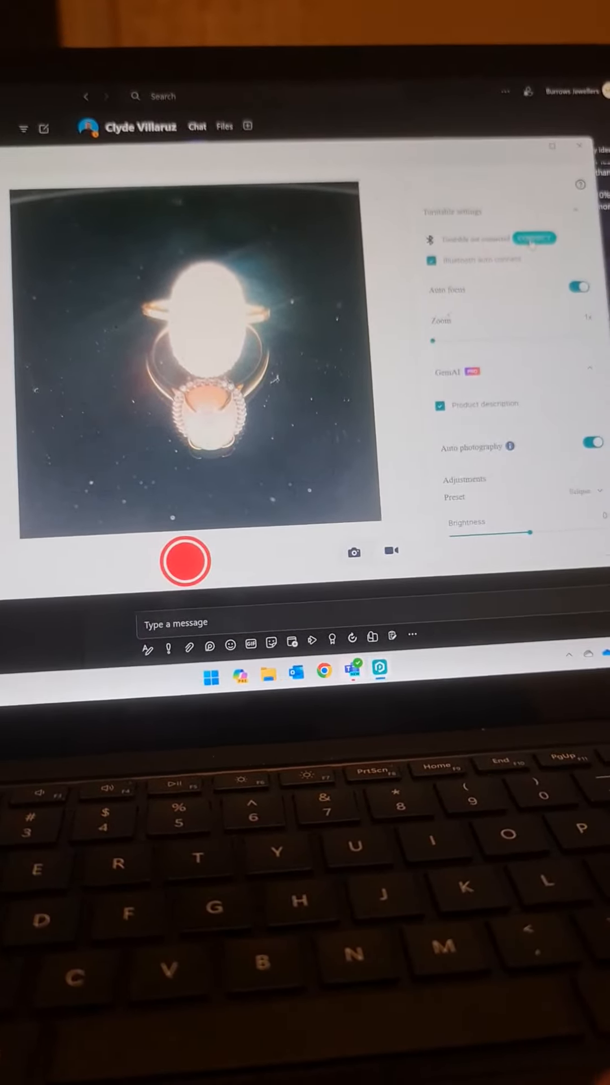
pyautogui.click(534, 238)
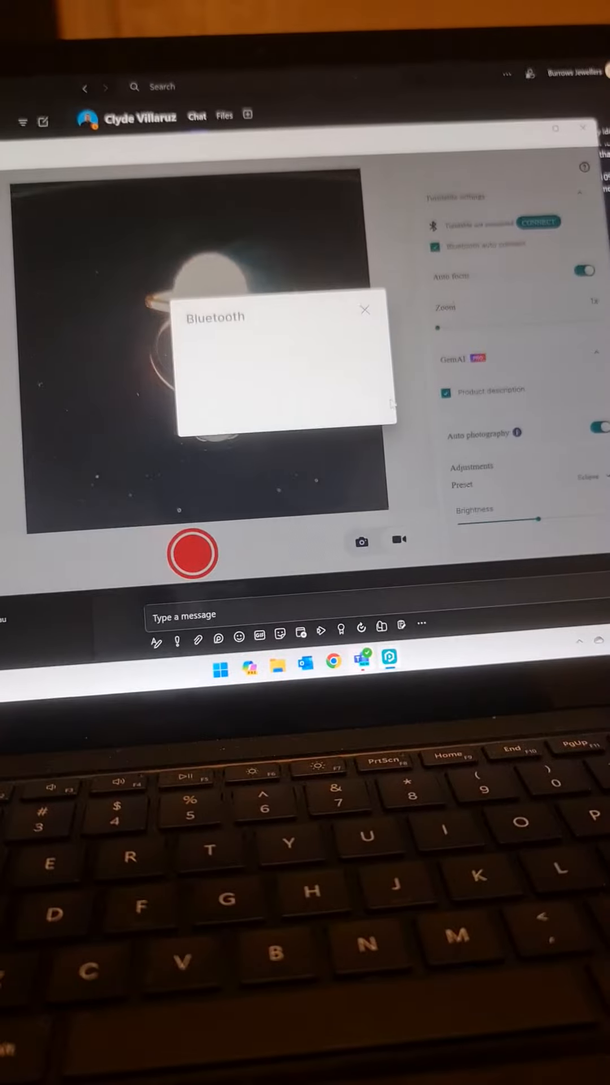